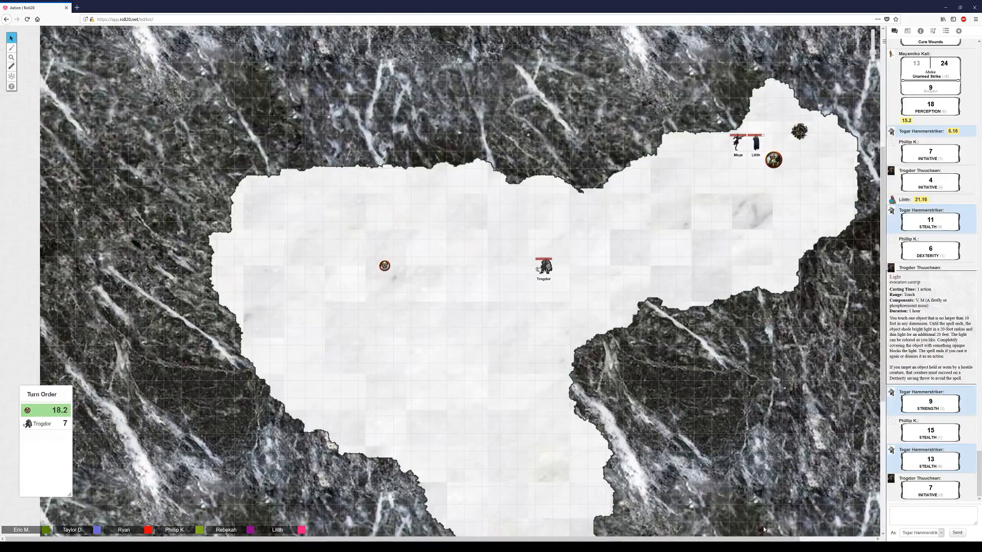
mouse_move(803, 198)
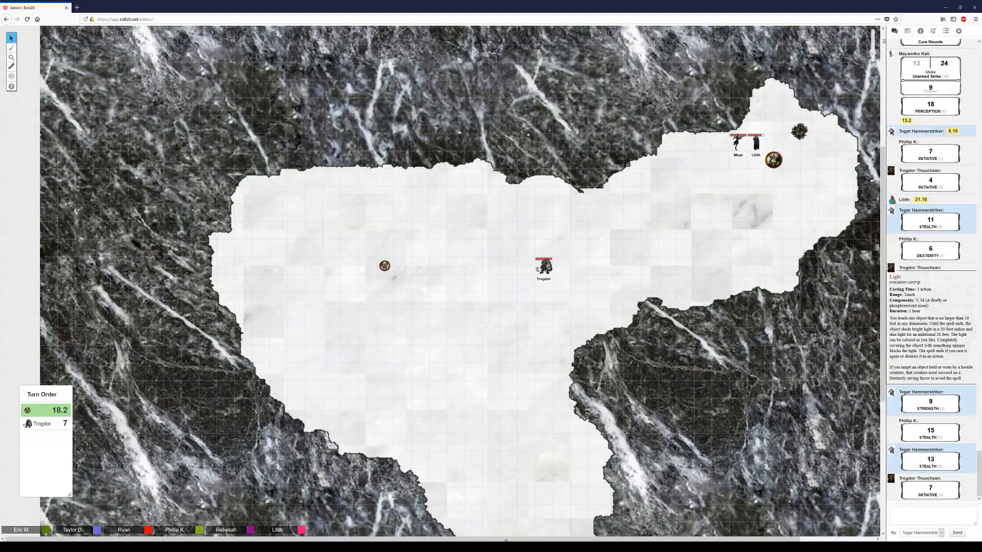
mouse_move(739, 418)
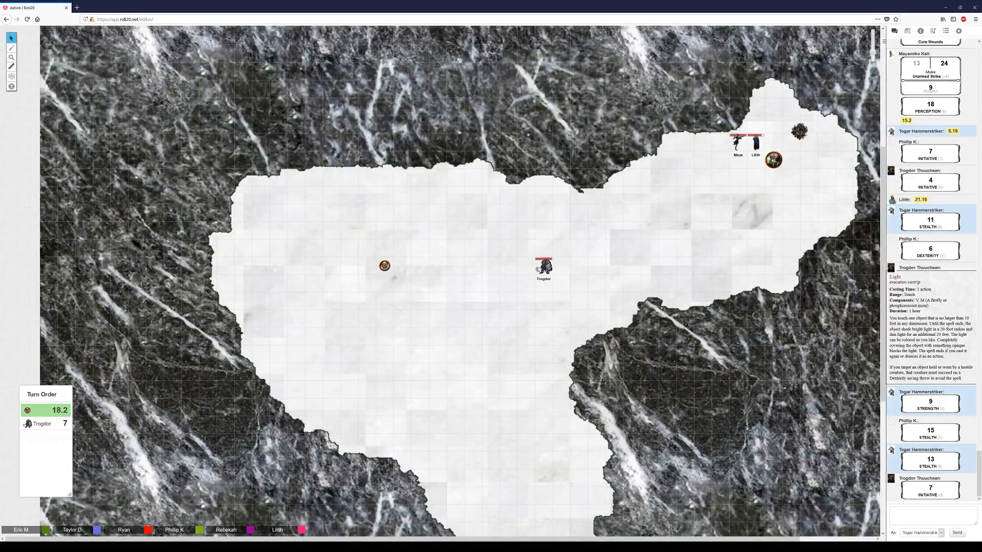
Move the Trogdor token a short distance right toward the other token.
left_click_drag(385, 266, 438, 265)
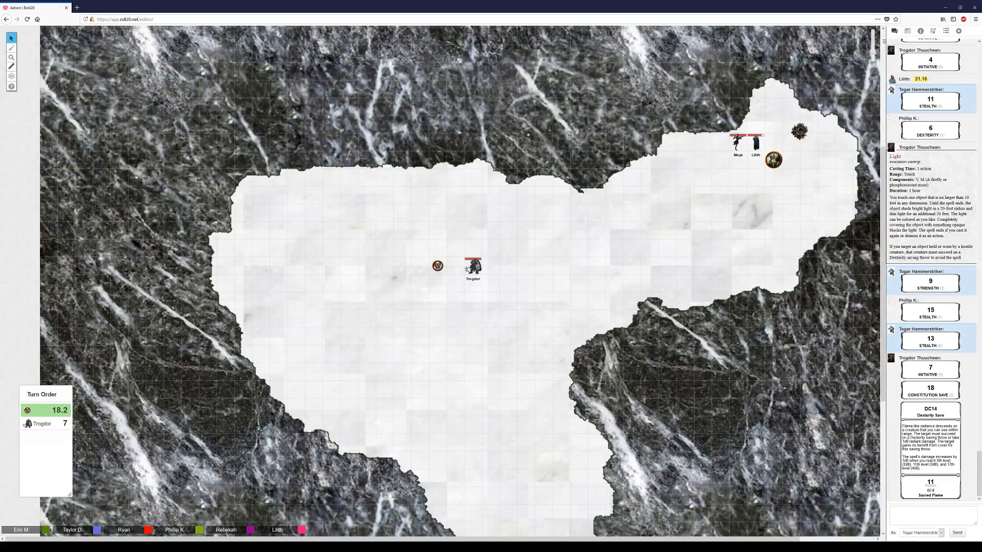
Scroll the chat to the Shield of Faith post and constitution saves of 9, 7 and 12.
scroll("down", 3)
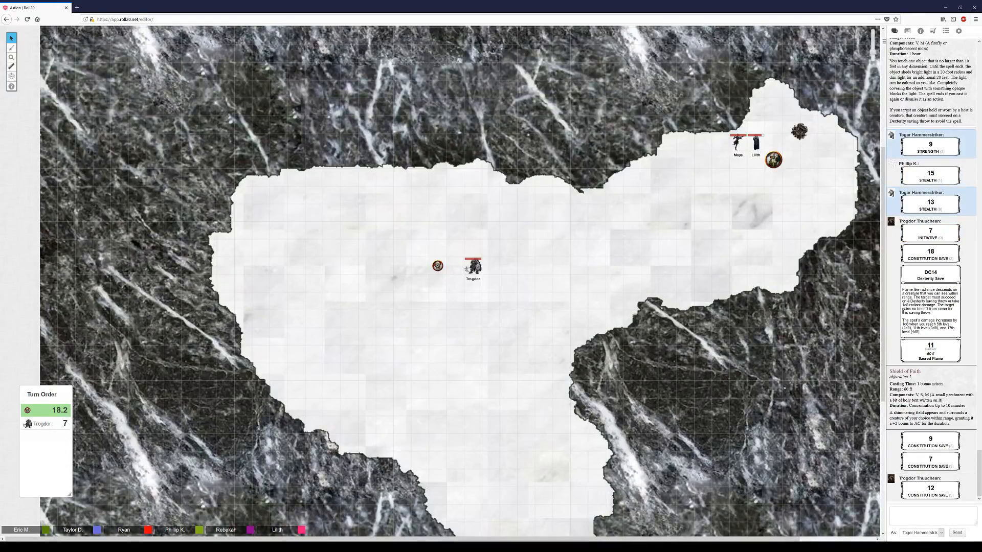
Scroll the chat to the new constitution save of 12 and the Mace attack rolling 10.
scroll("down", 3)
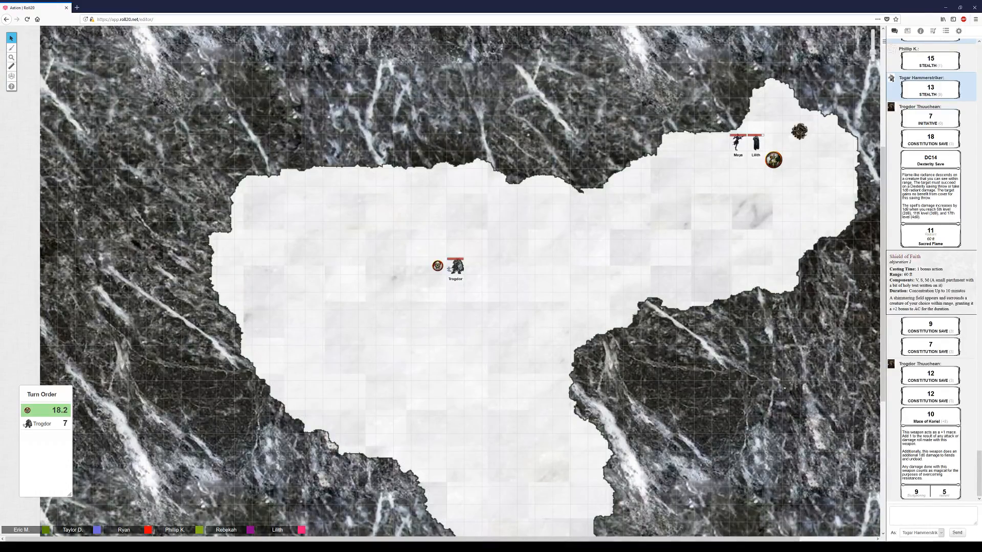
Scroll the chat to the second mace attack (18 to hit) and the Wisdom save of 19.
scroll("down", 3)
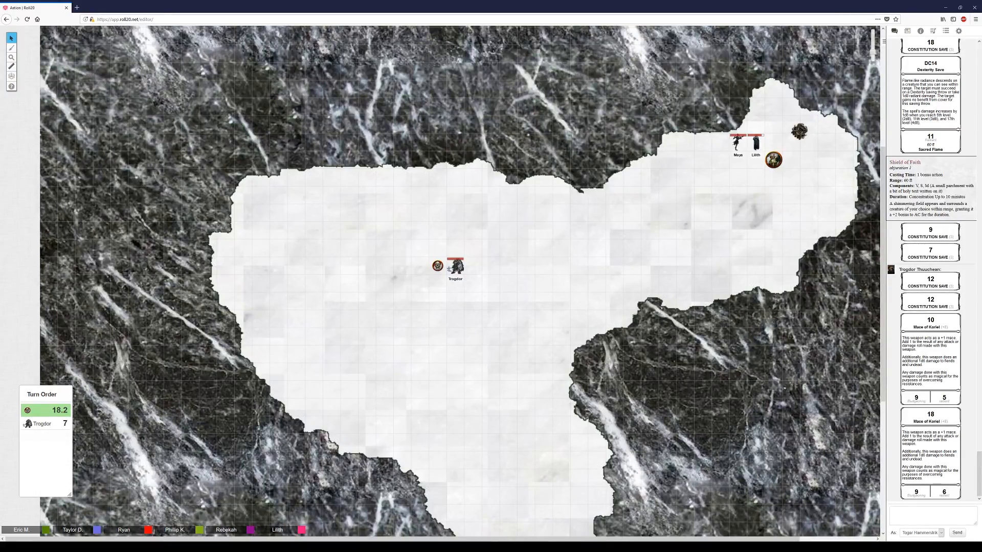
scroll("down", 3)
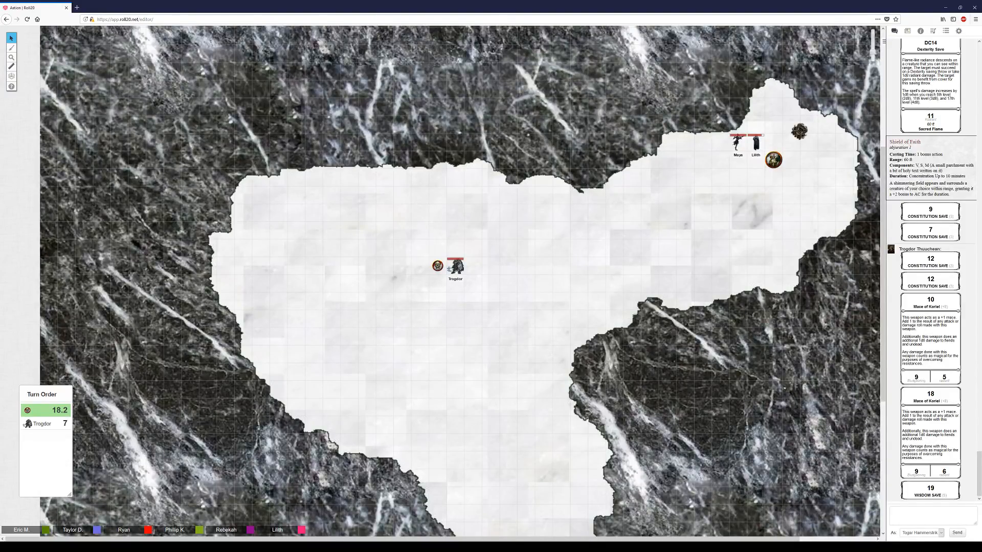
Scroll the chat to the constitution save of 4 and the mace attack rolling 24 and 27.
scroll("down", 3)
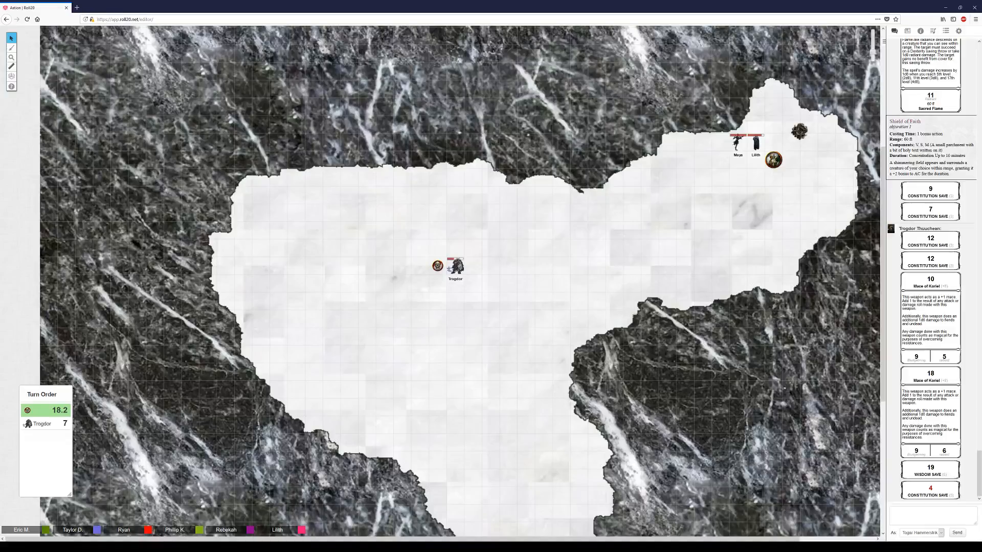
scroll("down", 3)
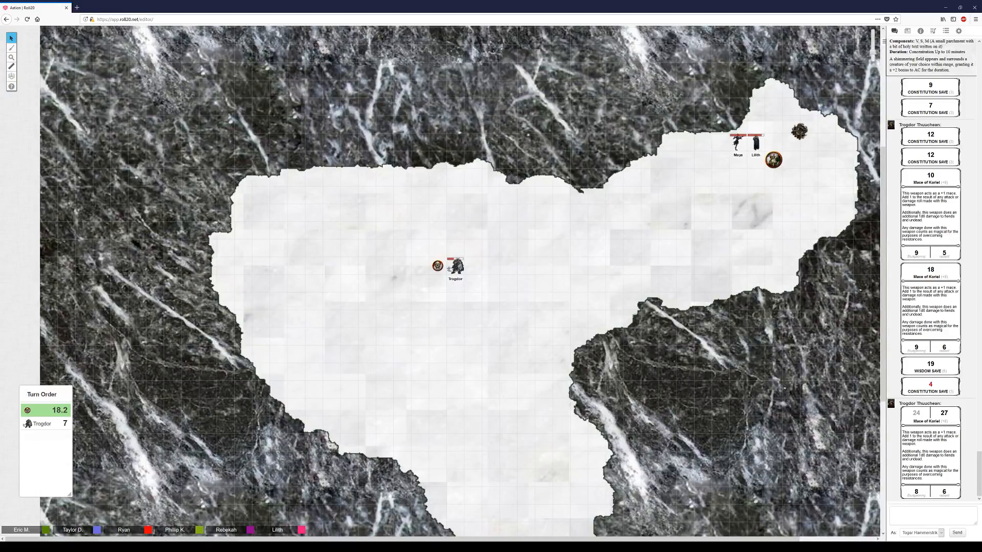
Scroll the chat to the Higher Level Cast roll of 8 and Divine Smite damage of 16.
scroll("down", 3)
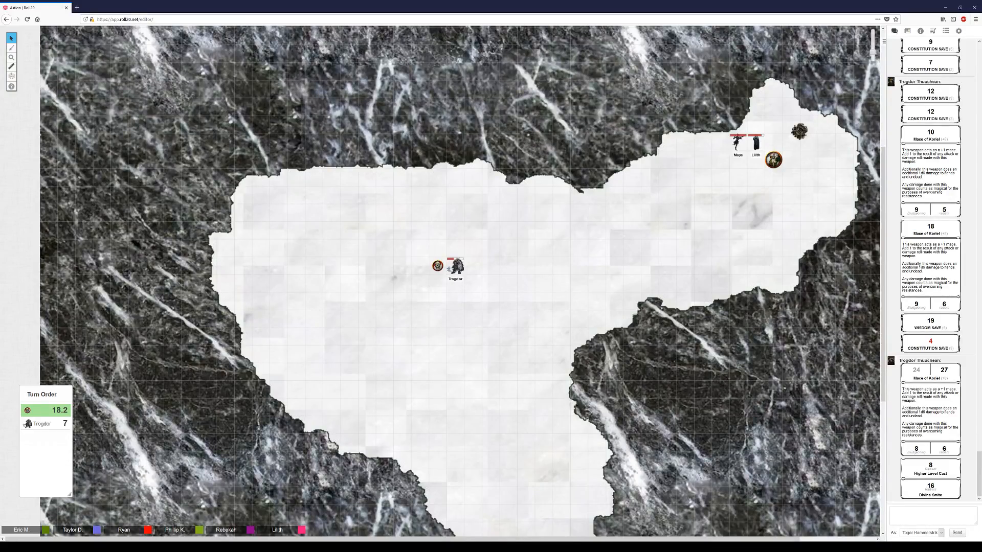
Scroll the chat to the mace attack rolling 13 and 10 with damage 9 and 4.
scroll("down", 3)
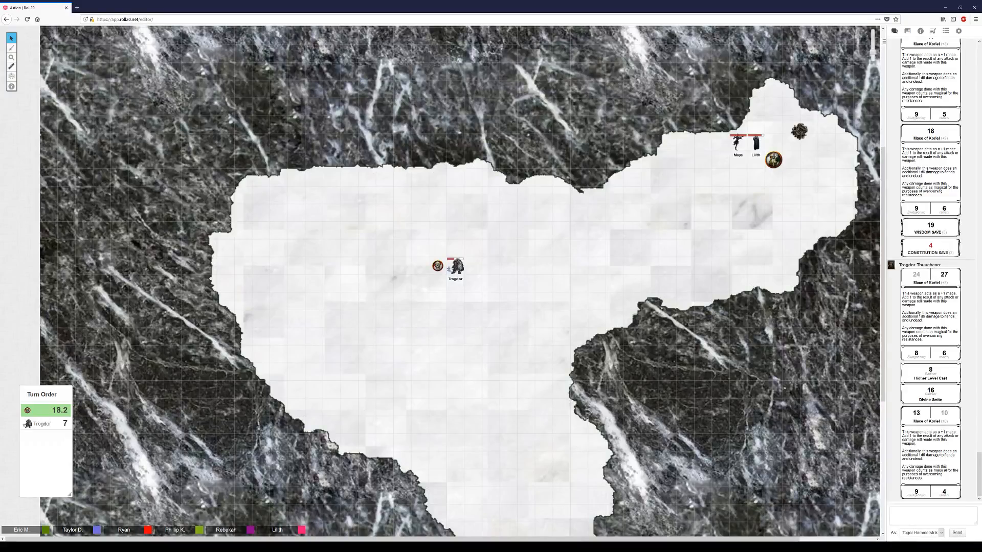
scroll("down", 3)
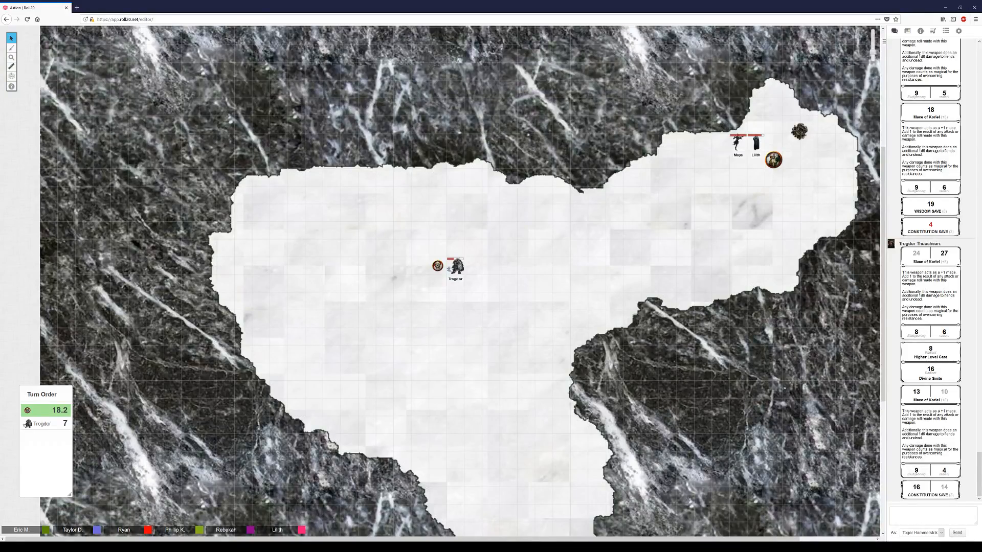
Scroll the chat to the constitution save of 9 and mace attacks rolling 20 and 13.
scroll("down", 3)
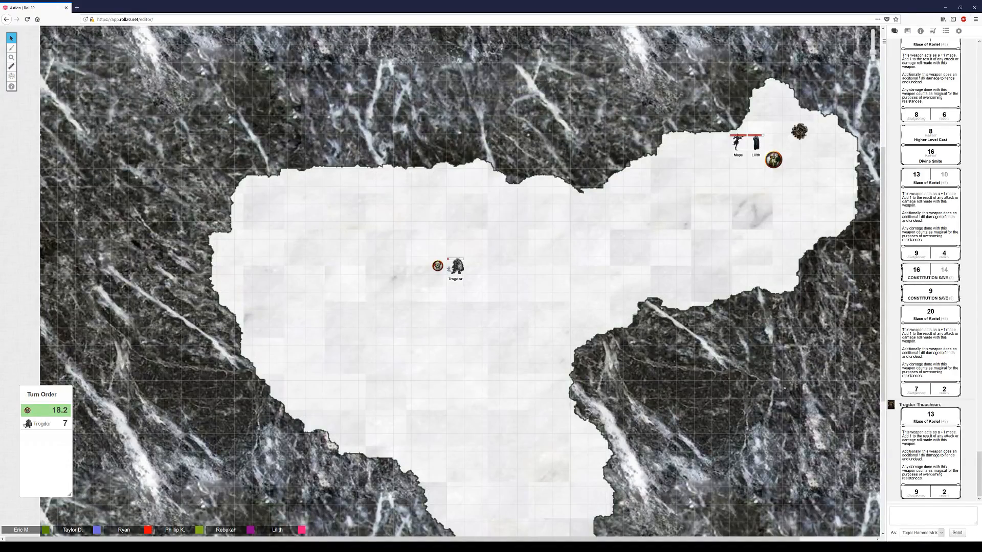
Scroll the chat to Higher Level Cast 2, Divine Smite 9 and the 21/23 mace attack.
scroll("down", 3)
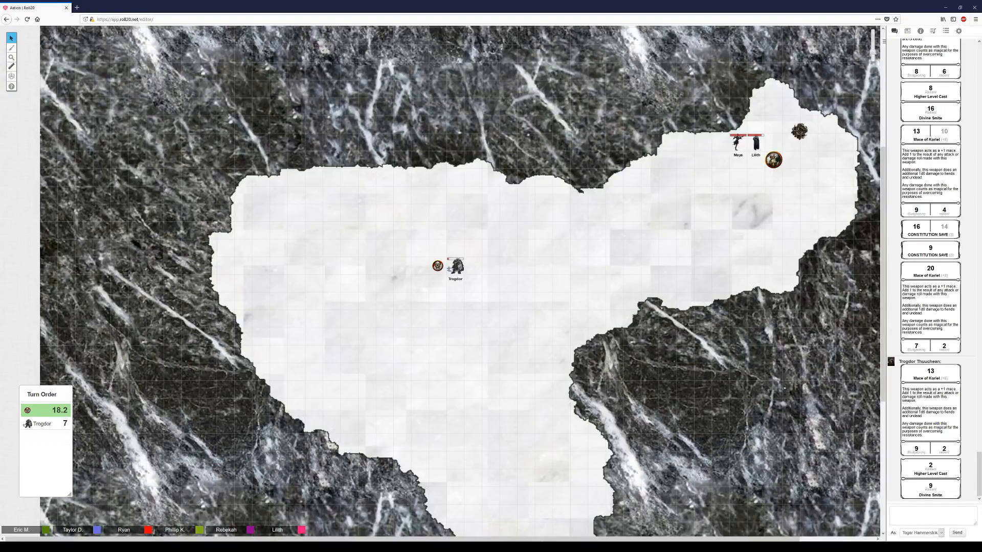
scroll("down", 3)
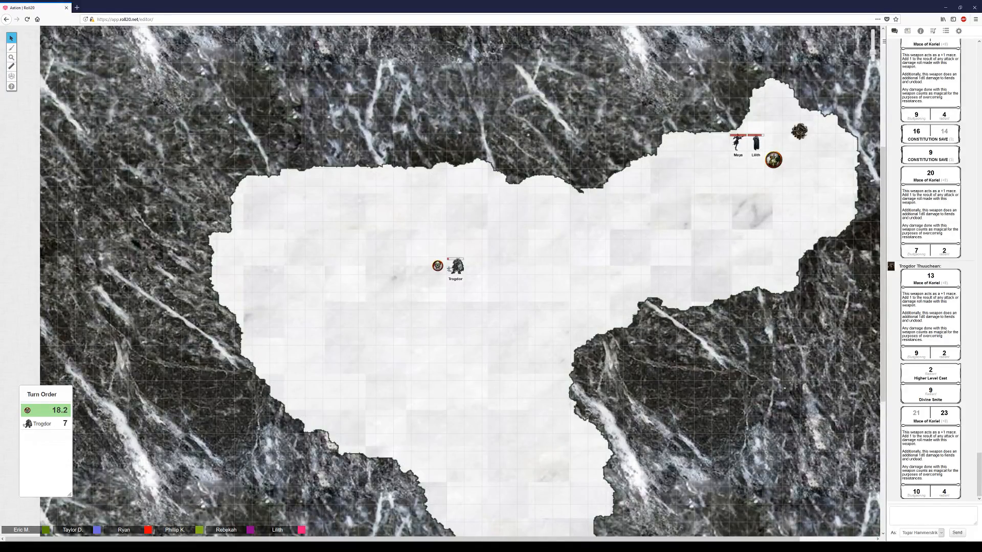
scroll("down", 3)
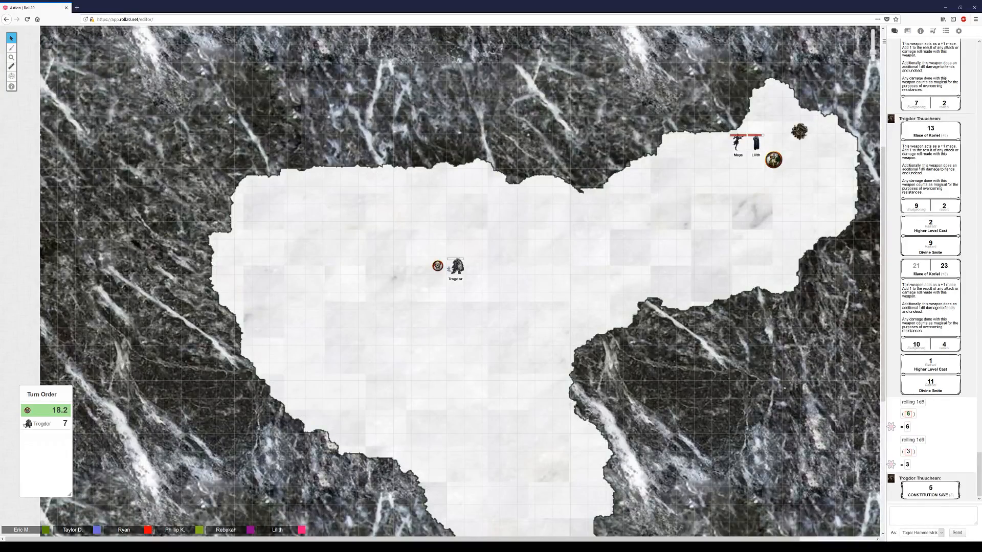
Drag the token across the map toward the upper right and scroll chat to the Eldritch Blast attacks (19 and 10).
left_click_drag(439, 266, 736, 141)
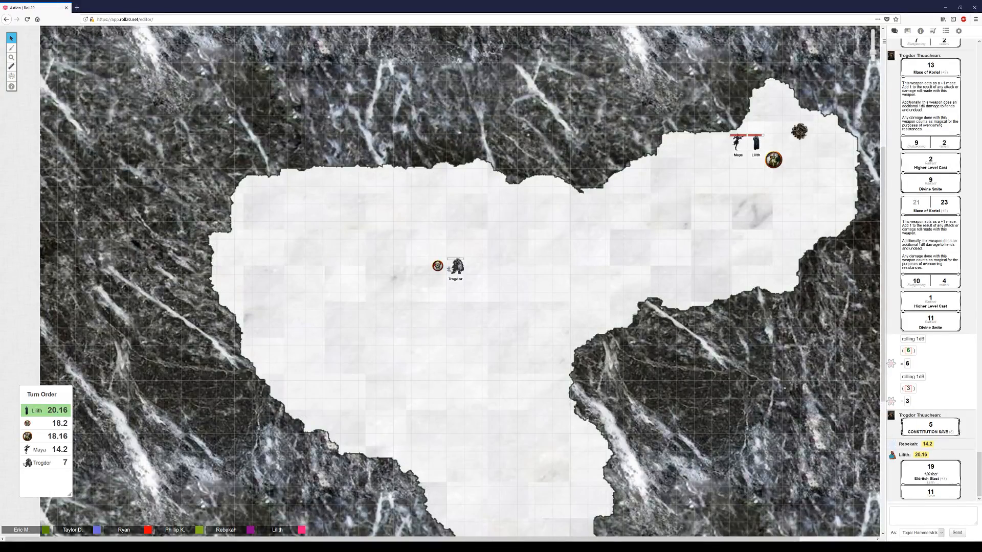
scroll("down", 3)
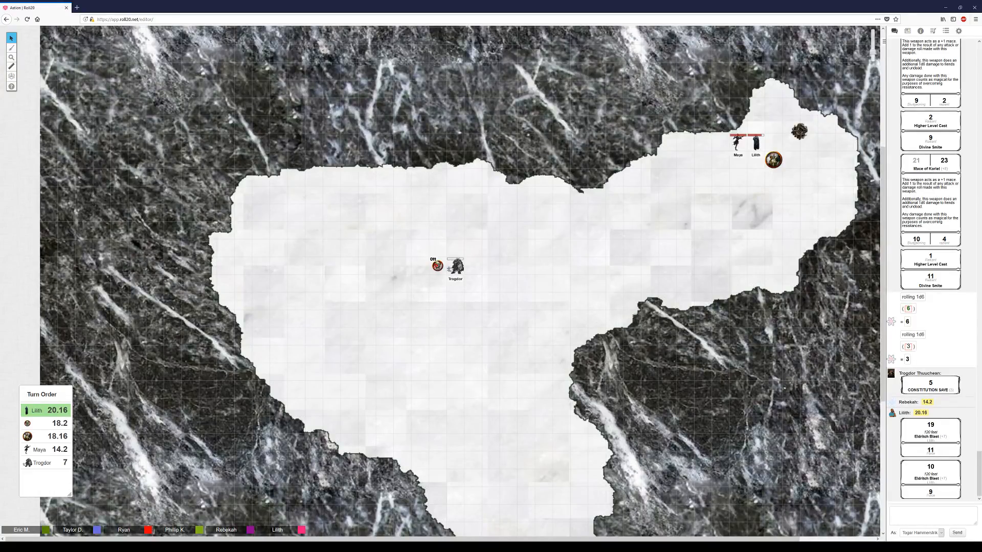
Place the large silver dragon token beside Maya and Lilith as the tracker reaches Maya (14.2).
left_click_drag(454, 263, 719, 162)
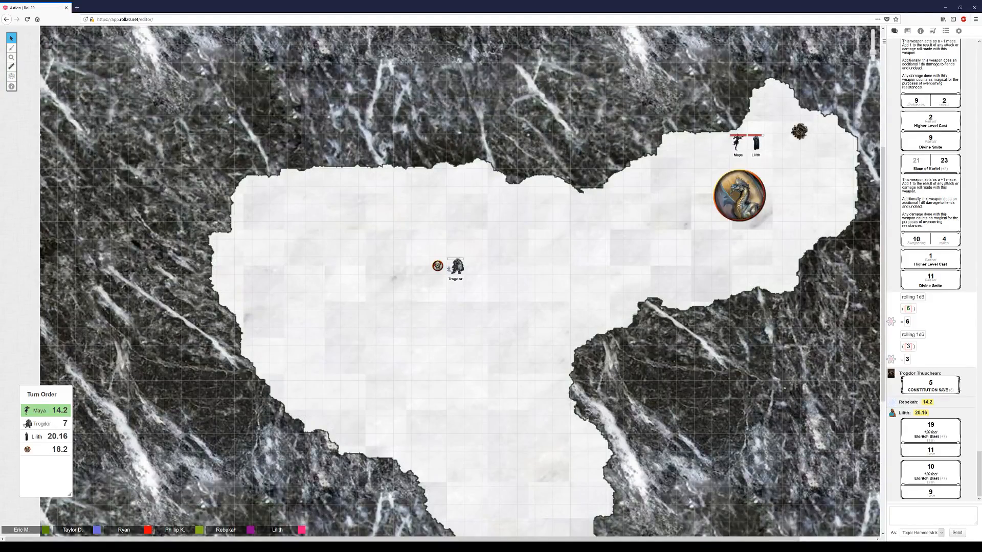
Relocate the silver dragon token from beside Maya across the map onto Trogdor mid-cave.
left_click_drag(738, 194, 755, 178)
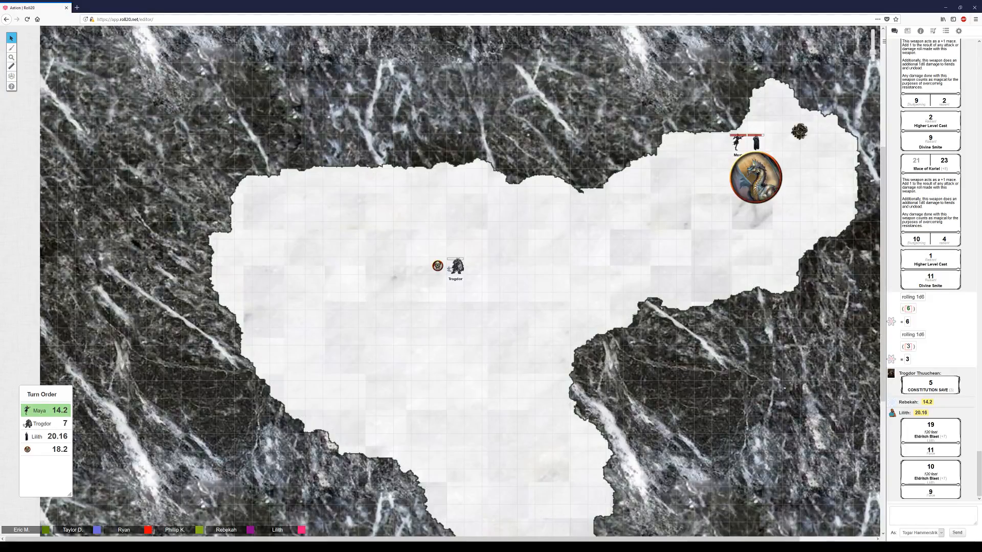
left_click_drag(754, 177, 704, 211)
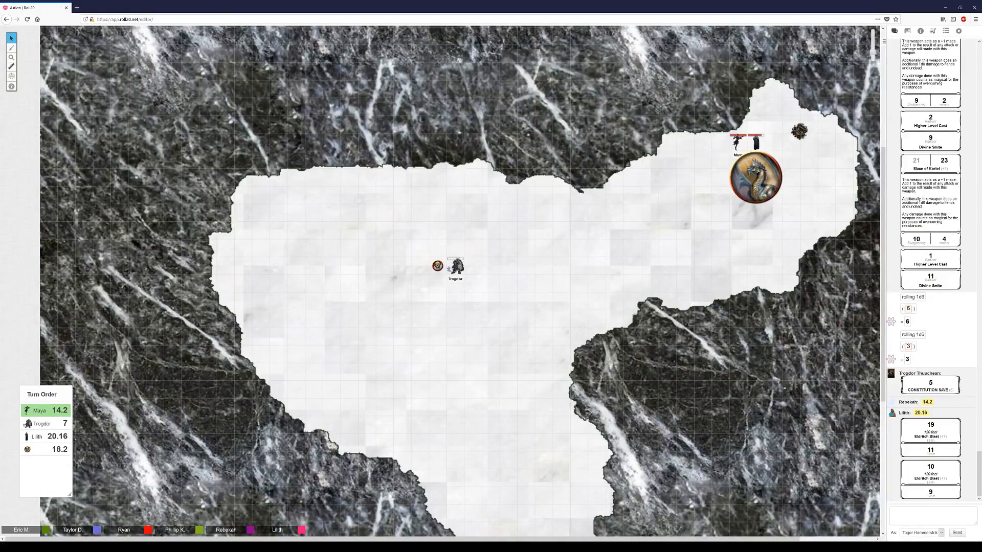
left_click_drag(755, 177, 472, 247)
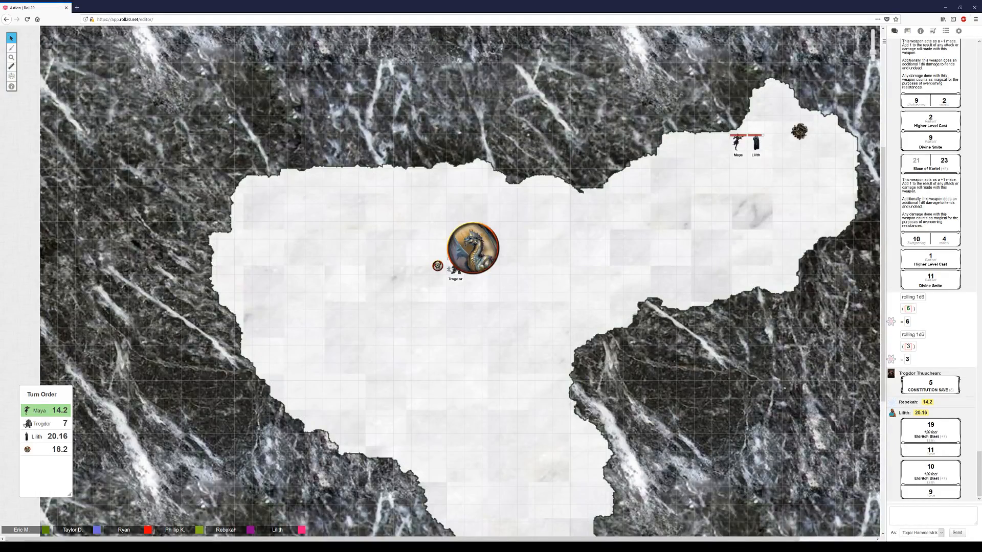
Bring the newly posted Step Of The Wind feature card into view in the chat.
left_click_drag(723, 160, 734, 144)
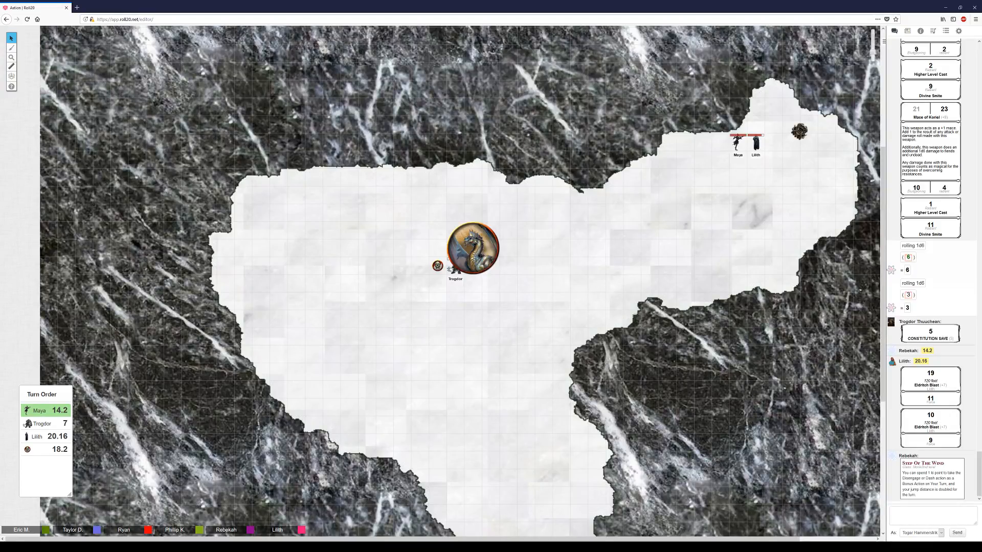
left_click_drag(734, 141, 455, 282)
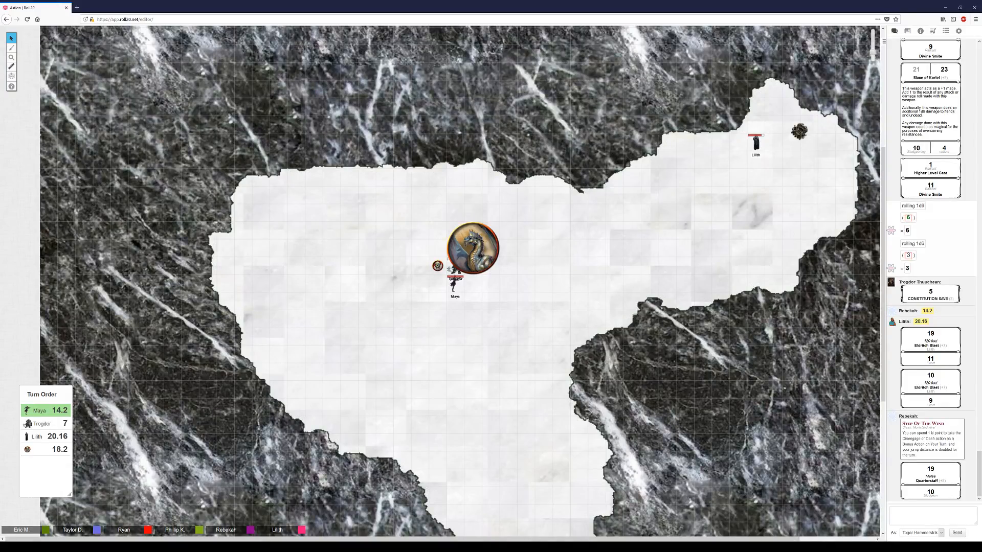
Scroll the chat to the quarterstaff attacks rolling 16 (11 damage) and 9 (10 damage).
scroll("down", 3)
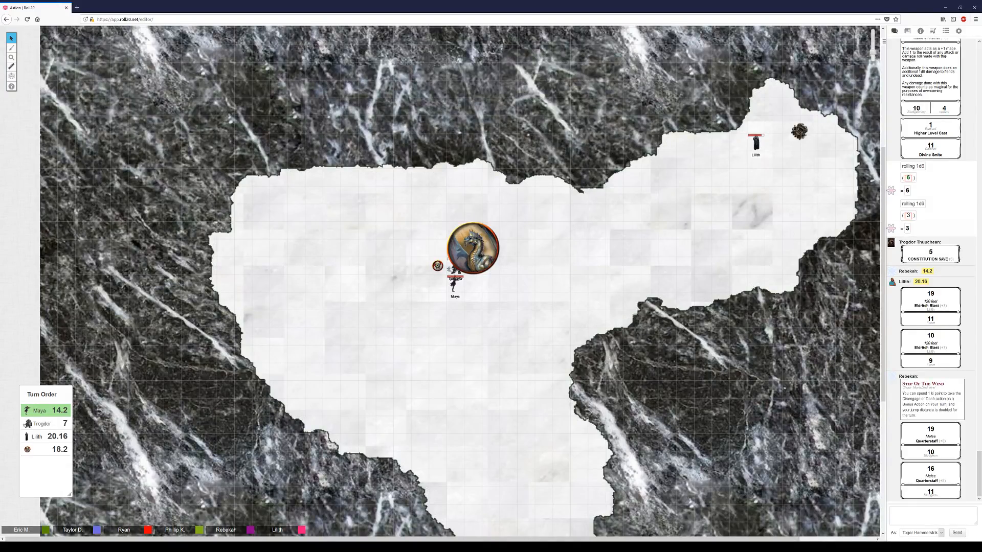
scroll("down", 3)
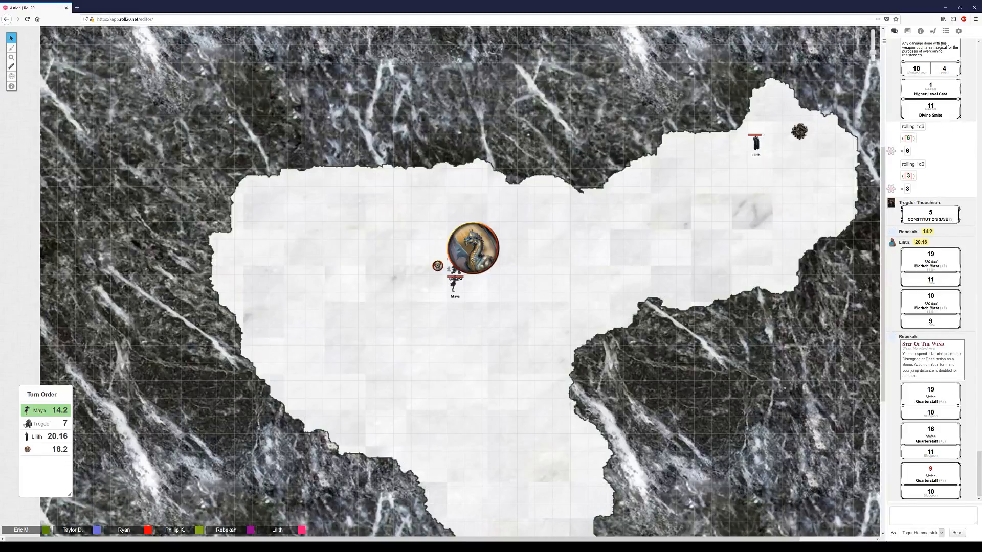